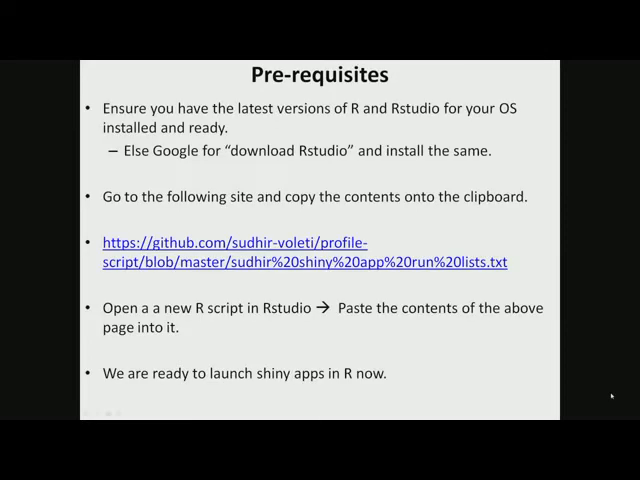
mouse_move(456, 190)
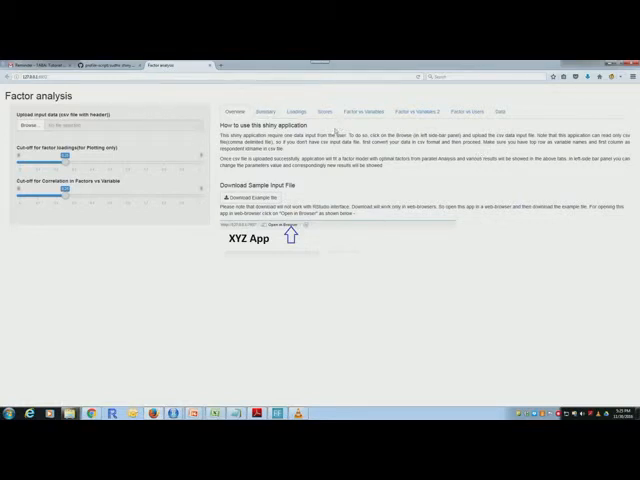
Upload Big_five_Survey_data.csv through the Browse file dialog.
left_click(250, 185)
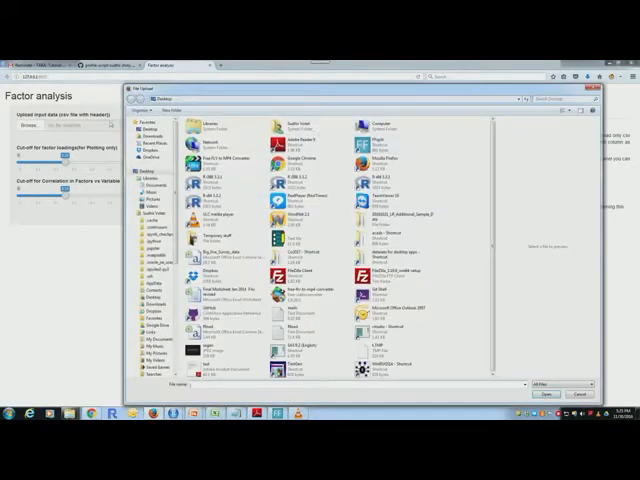
left_click(210, 259)
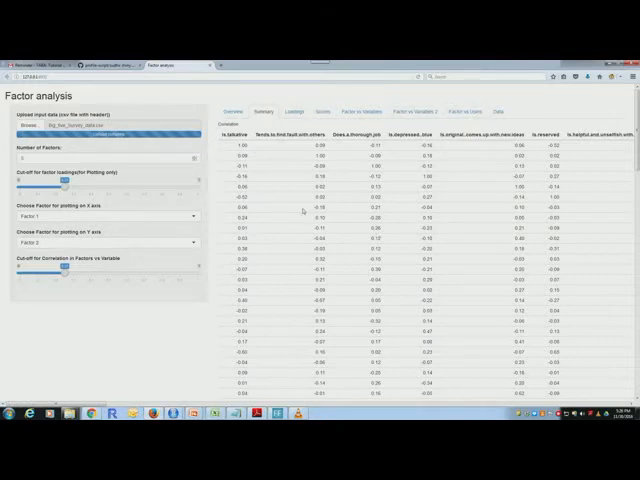
scroll("down", 3)
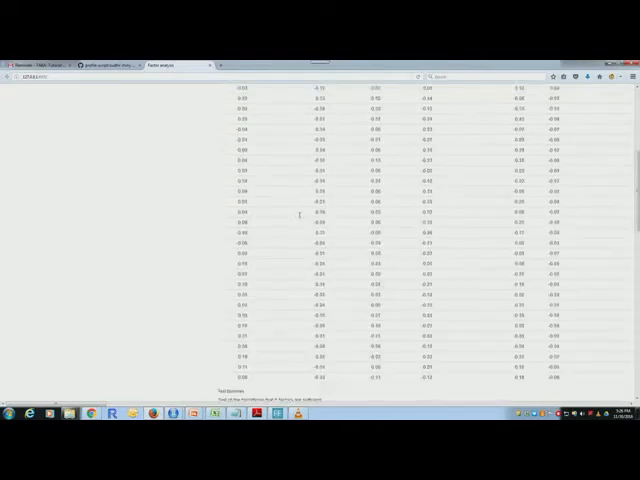
scroll("up", 3)
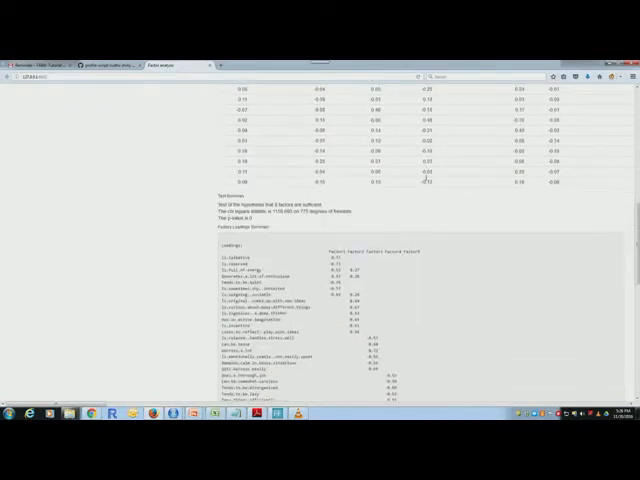
scroll("down", 3)
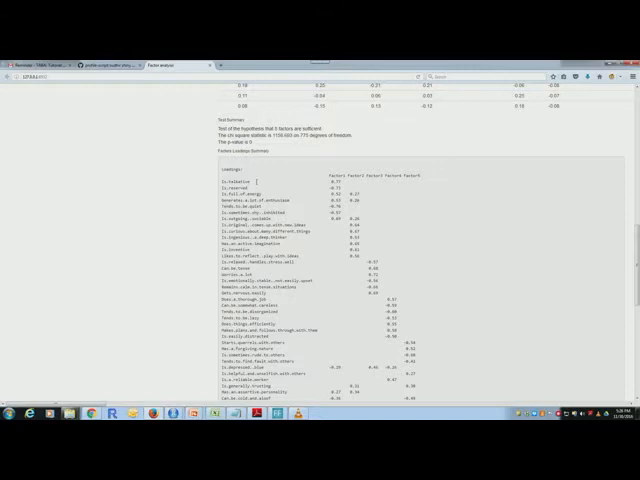
scroll("down", 3)
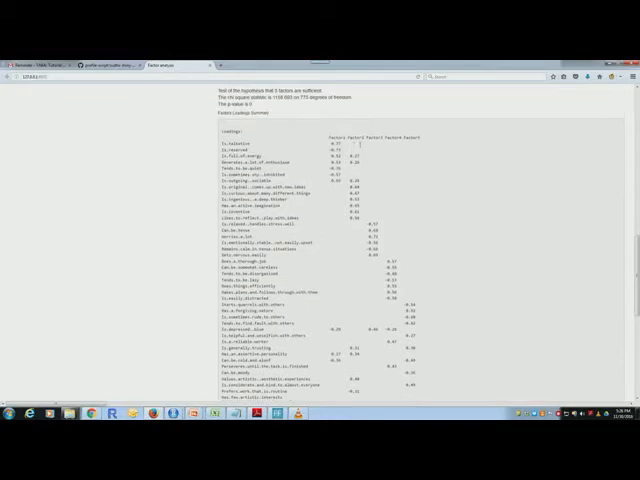
scroll("down", 3)
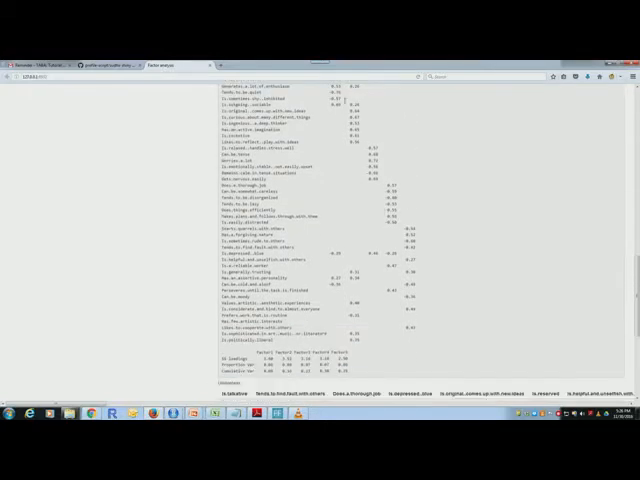
mouse_move(481, 145)
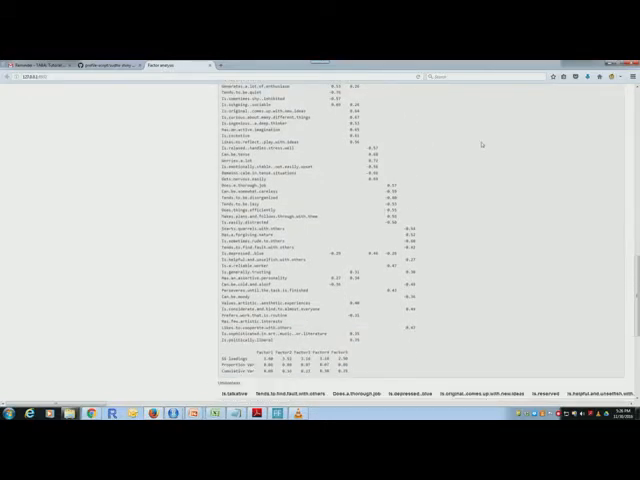
scroll("down", 3)
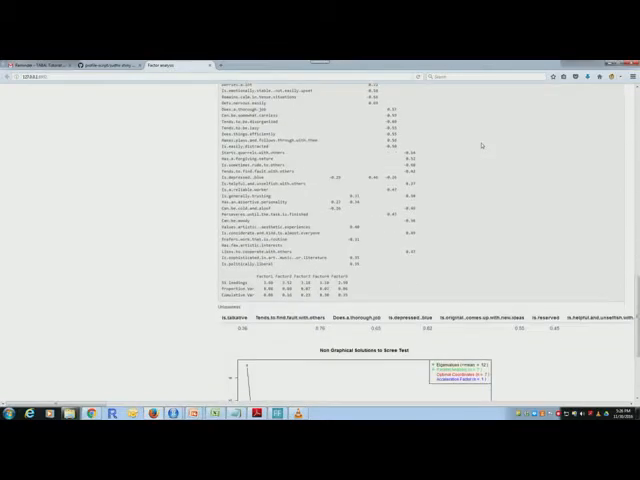
scroll("down", 3)
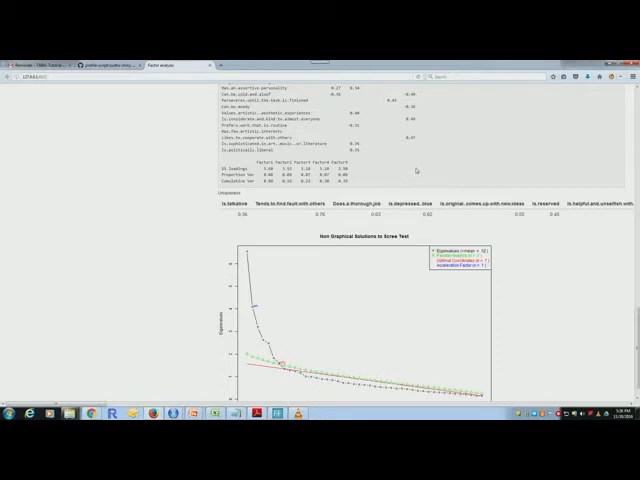
mouse_move(483, 174)
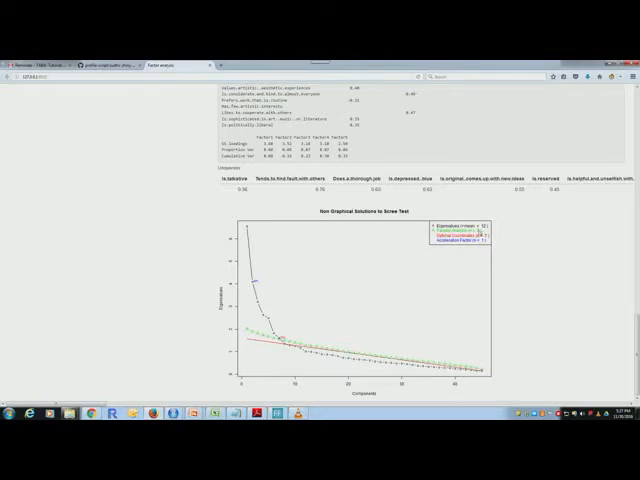
scroll("down", 3)
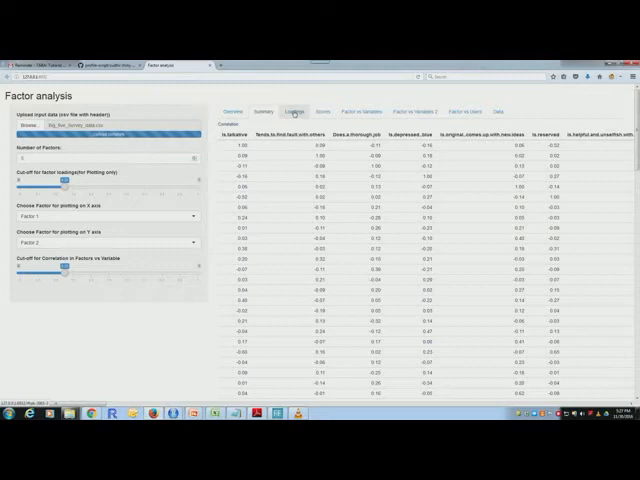
View the Loadings results and scroll down through the factor tables.
left_click(294, 112)
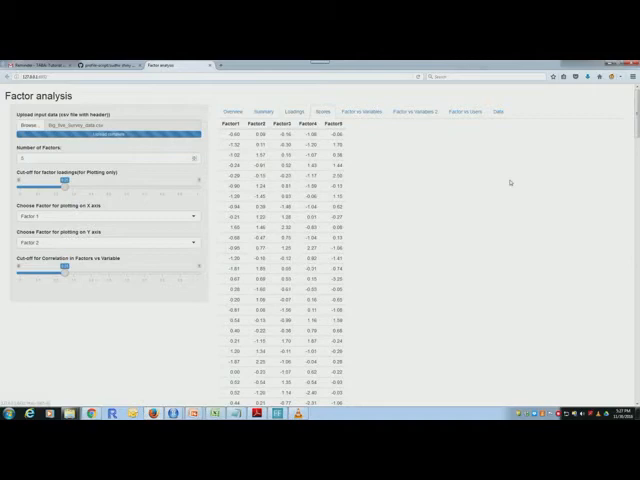
mouse_move(467, 181)
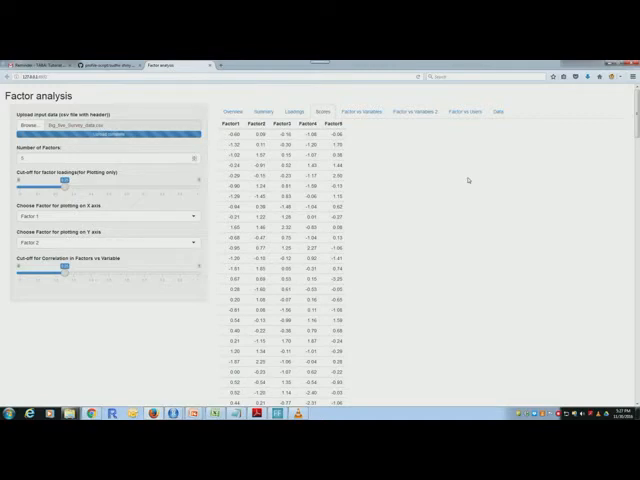
scroll("down", 3)
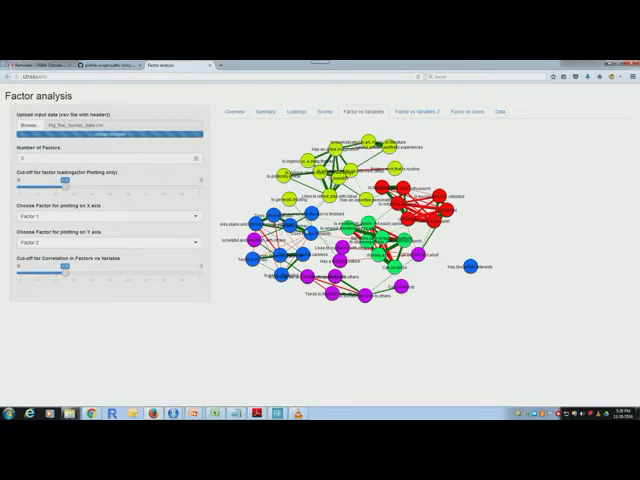
mouse_move(565, 240)
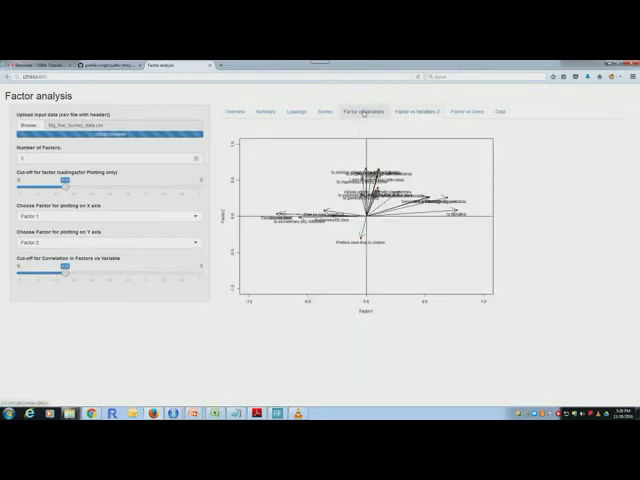
Open the Factor vs Variables network and drag the loading cut-off slider.
left_click(419, 111)
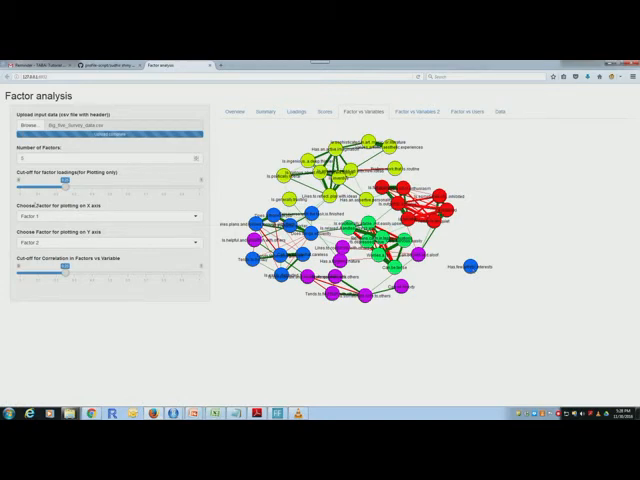
left_click_drag(58, 179, 50, 179)
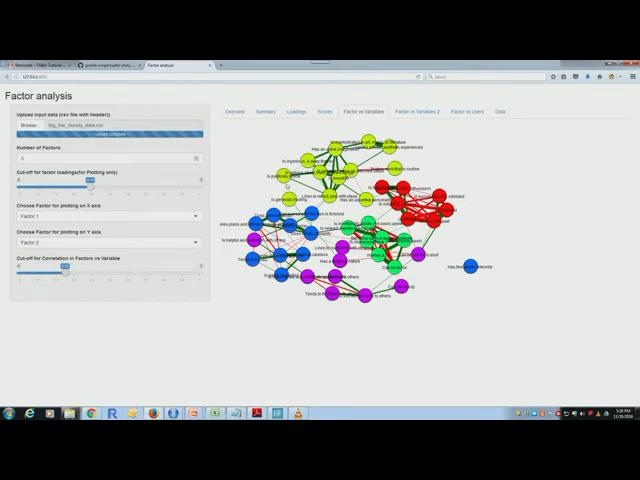
mouse_move(548, 166)
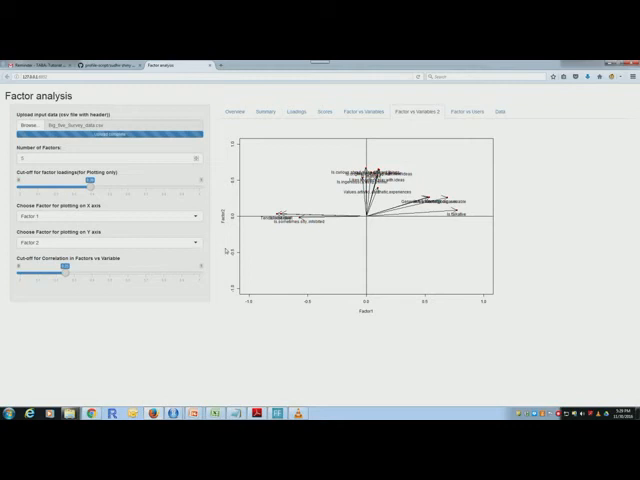
mouse_move(489, 328)
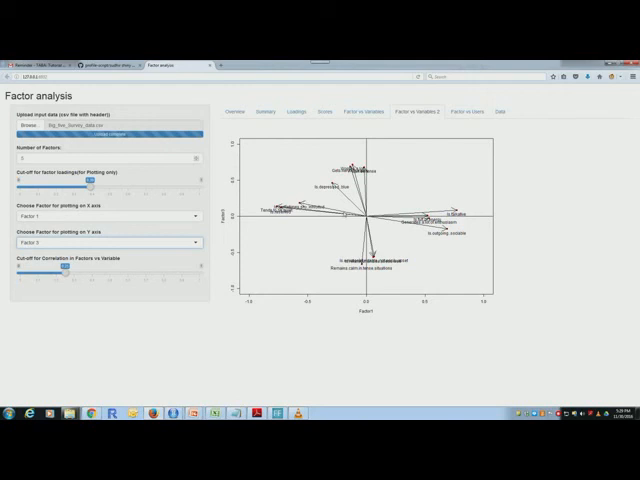
mouse_move(510, 203)
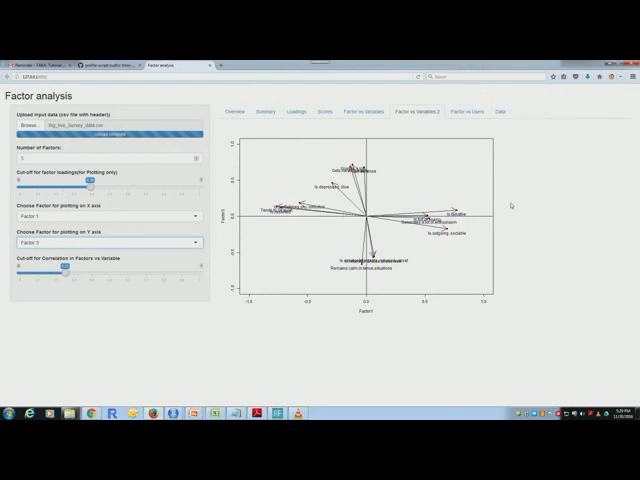
mouse_move(462, 167)
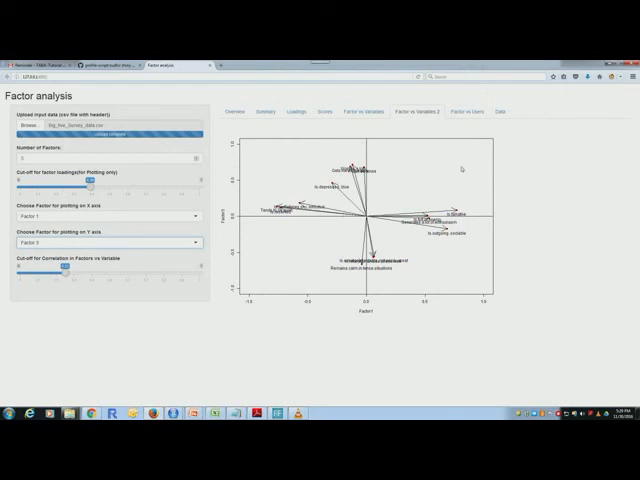
Switch to the plot of item loadings on Factor 1 versus Factor 3.
left_click(450, 110)
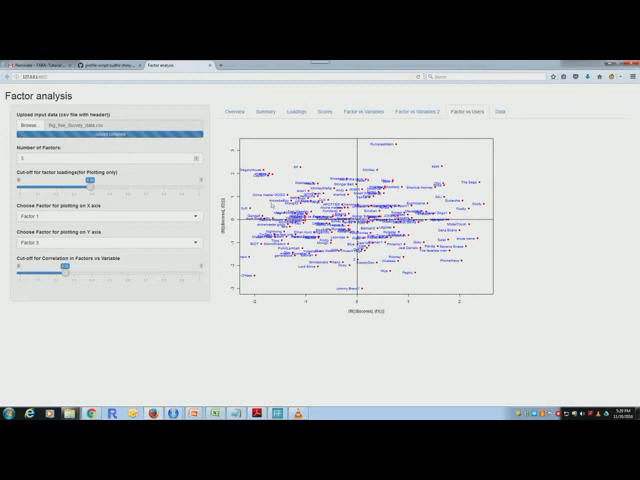
mouse_move(534, 125)
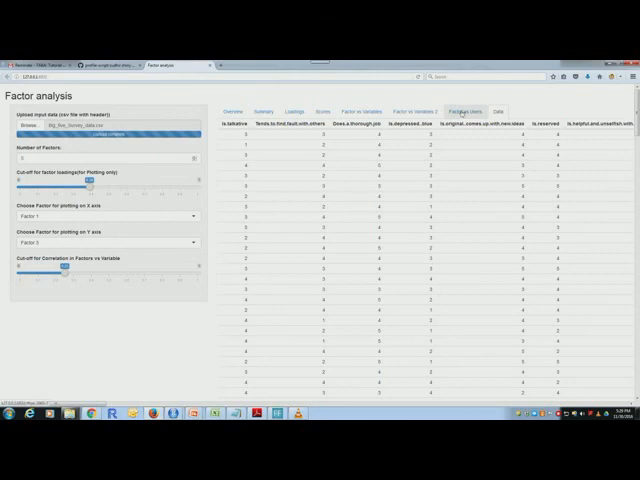
Return to the Factor vs Users scatter plot of Factor 1 versus Factor 3 scores.
left_click(464, 110)
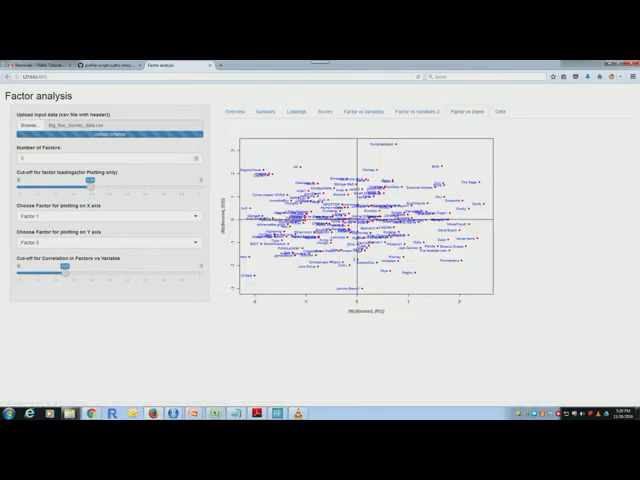